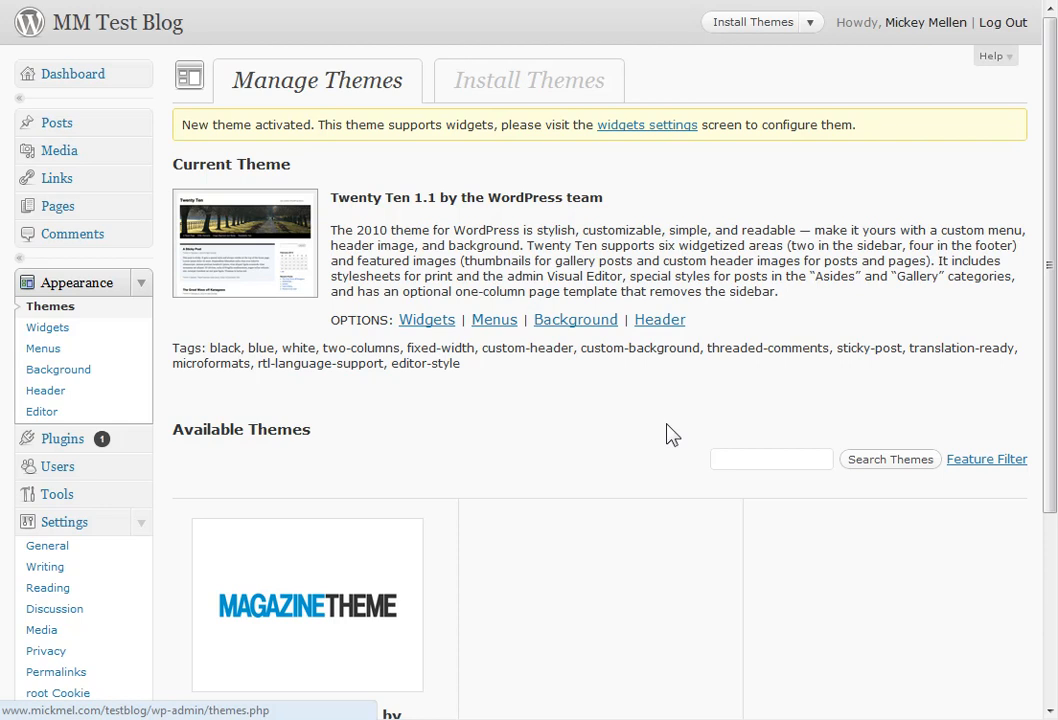
pyautogui.moveTo(148, 290)
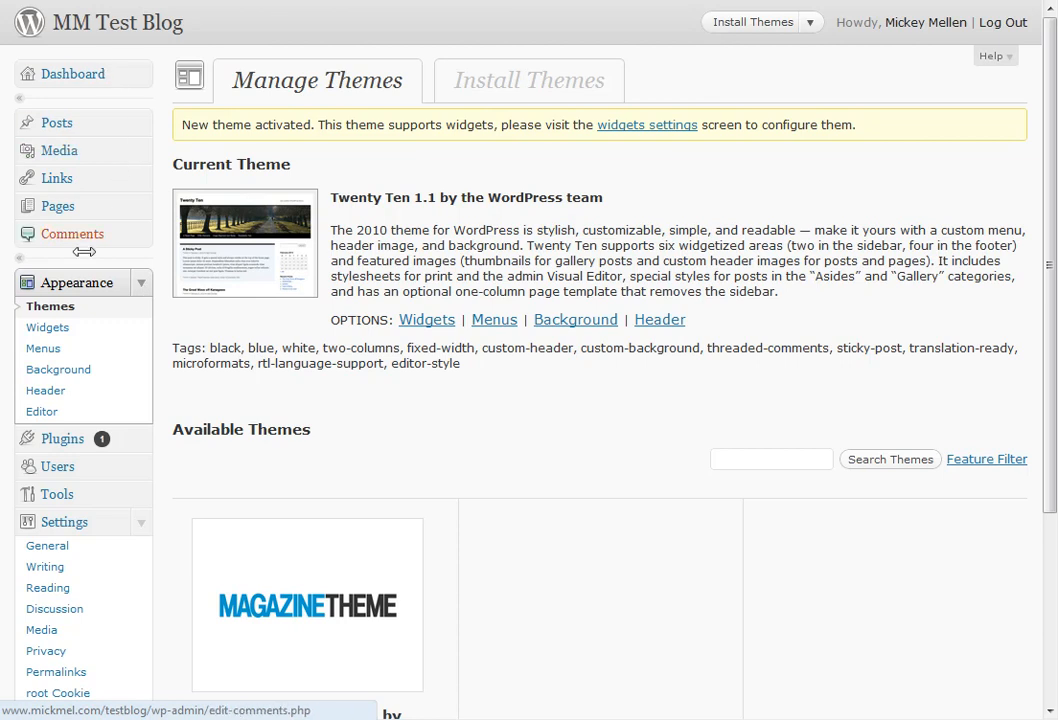
# Step: Go to the Appearance > Menus screen from the themes page
pyautogui.click(43, 348)
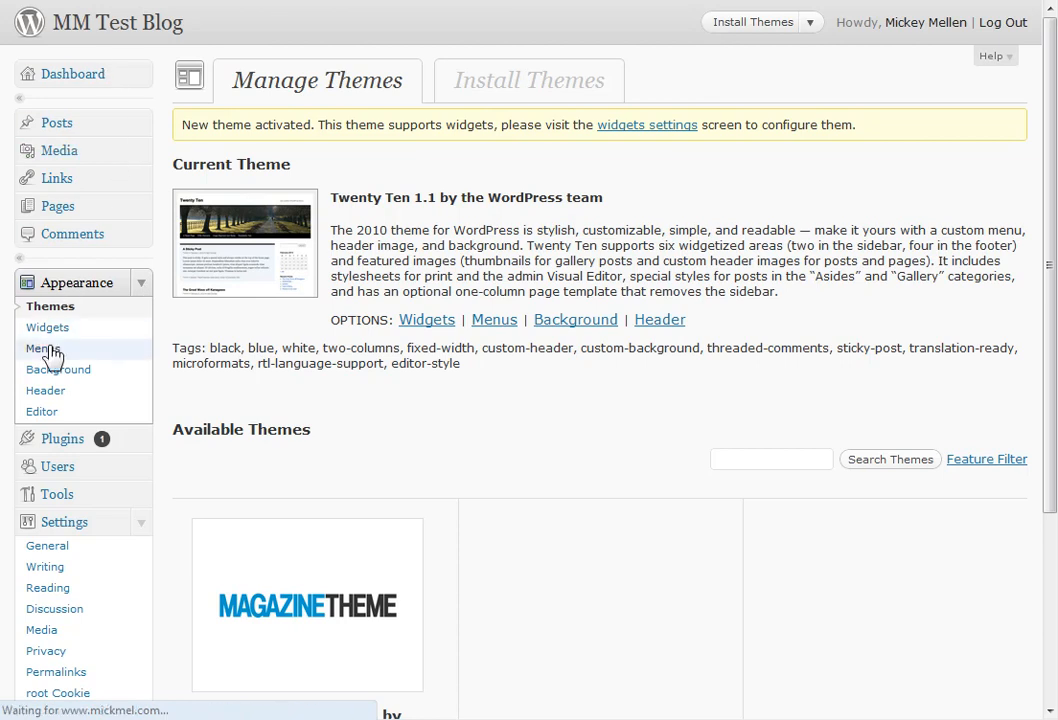
# Step: Create a new navigation menu named 'Main Menu'
pyautogui.click(43, 348)
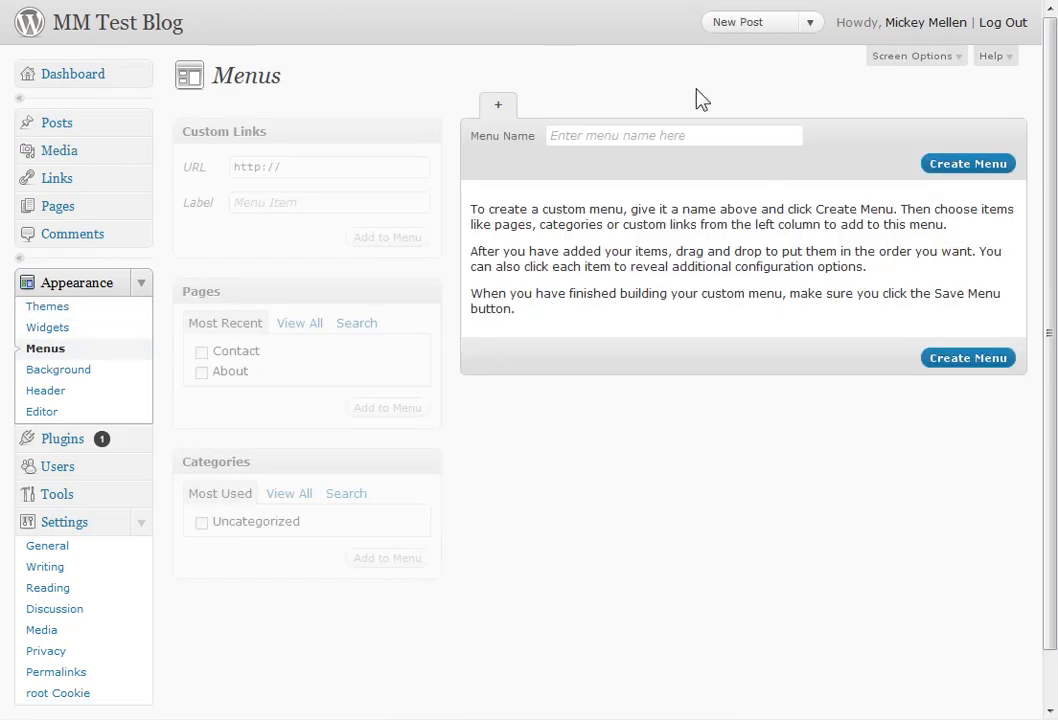
pyautogui.write('Ma')
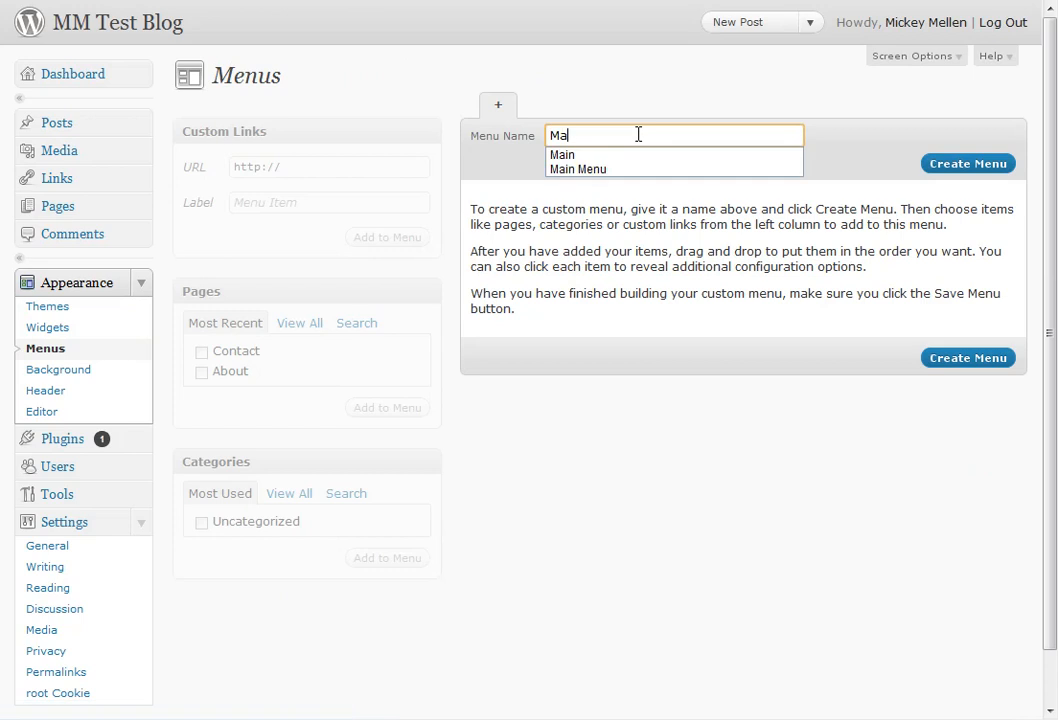
pyautogui.write('in Menu')
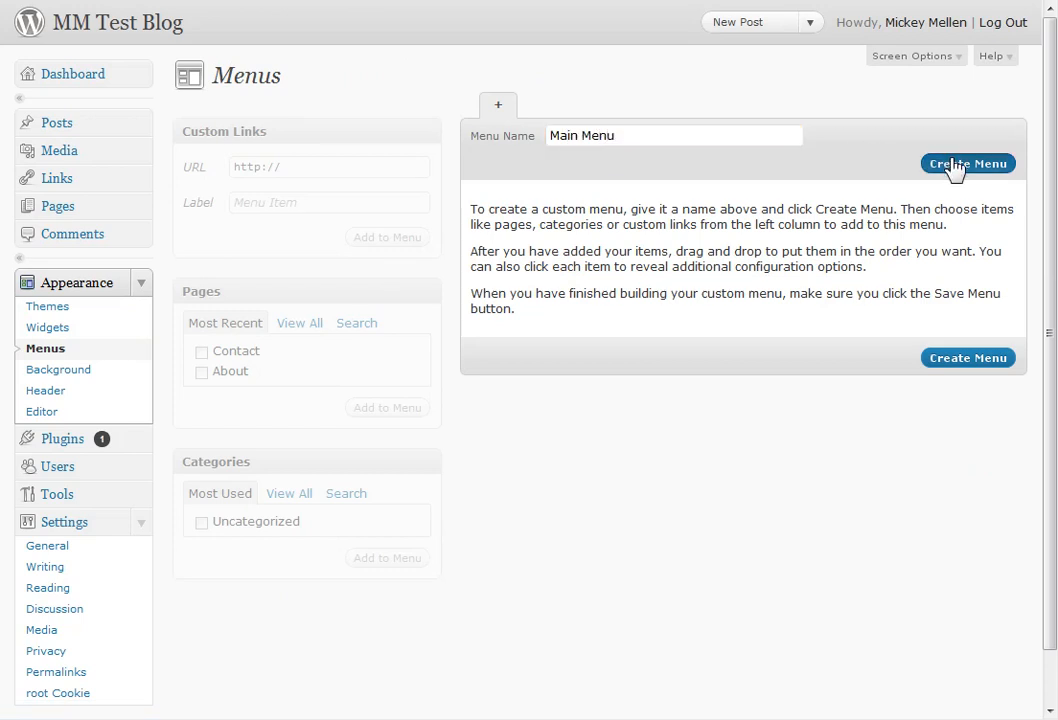
pyautogui.click(967, 163)
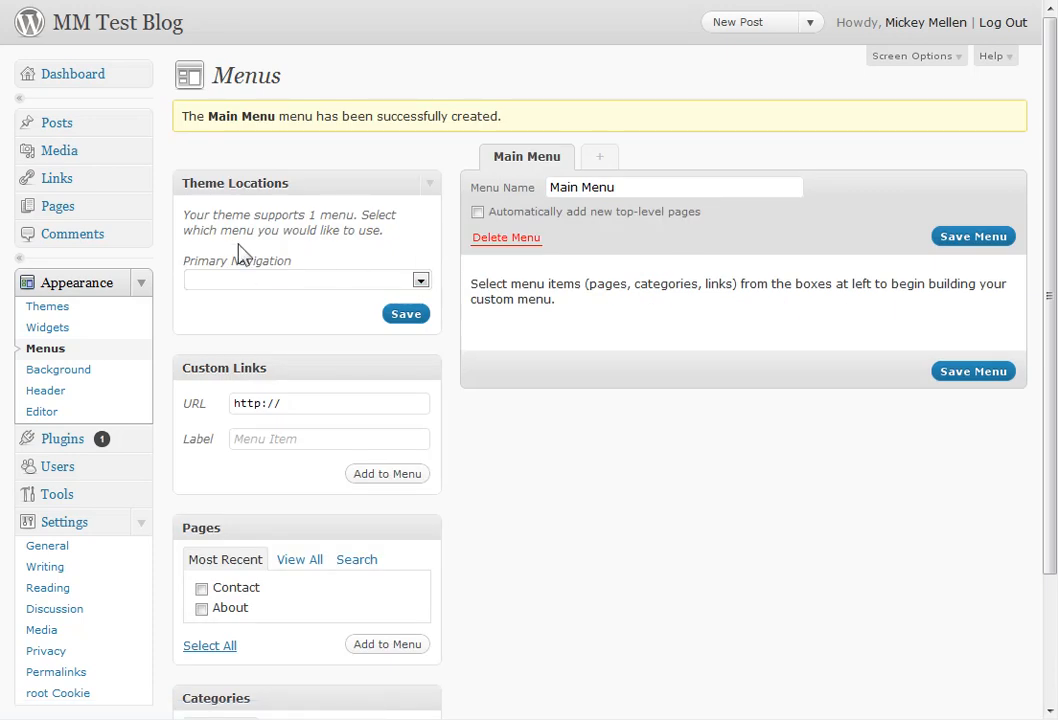
pyautogui.moveTo(303, 220)
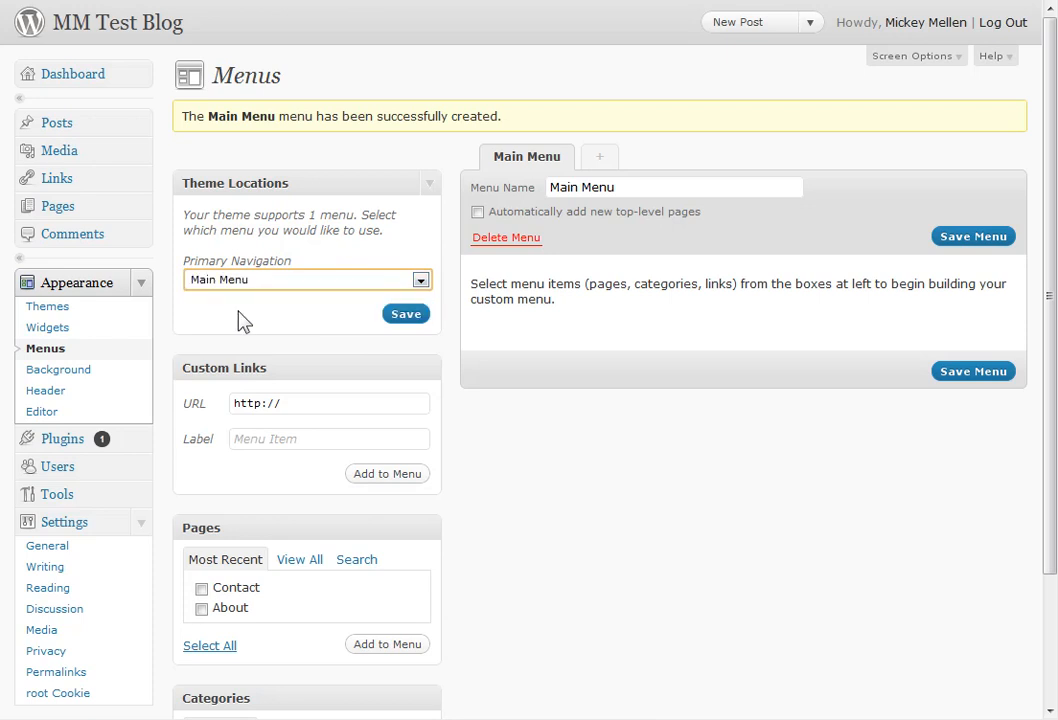
pyautogui.moveTo(520, 250)
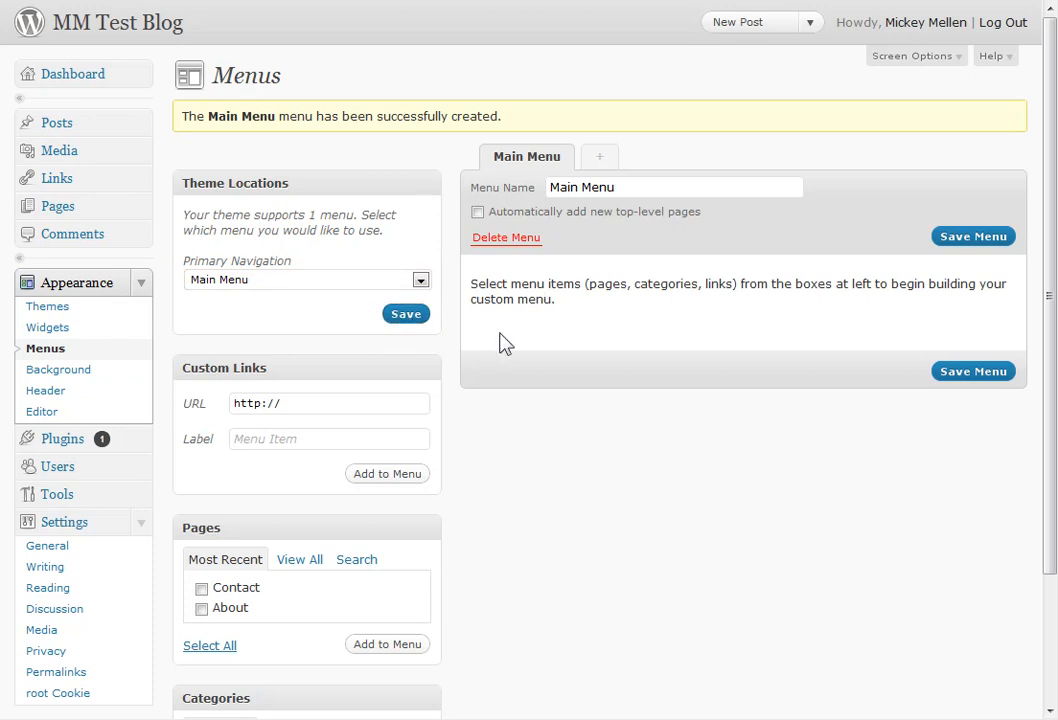
# Step: Add Home, About, Contact and the Cars, Cats, Crayons, Crazy Stuff, Site Updates categories
pyautogui.scroll(-3)
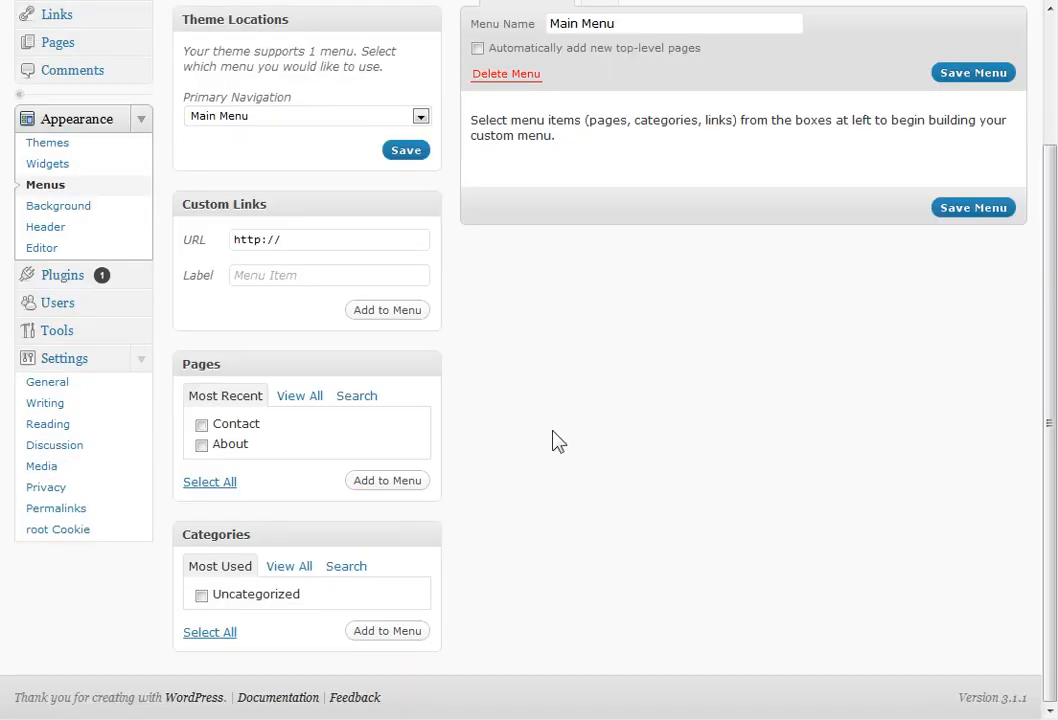
pyautogui.click(298, 395)
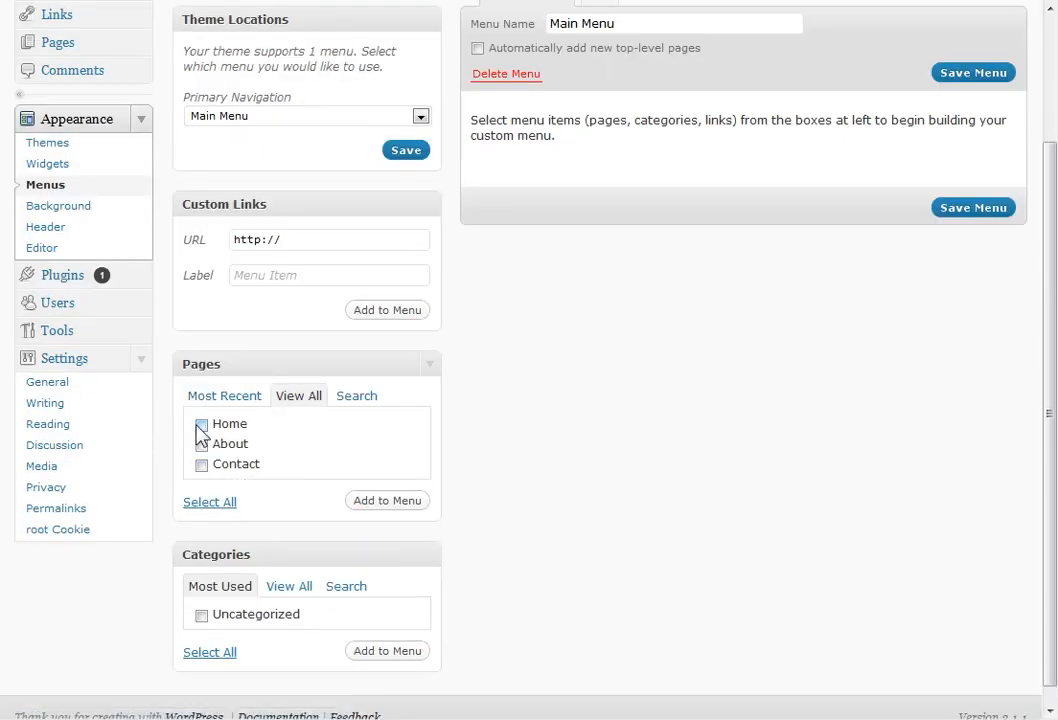
pyautogui.click(210, 501)
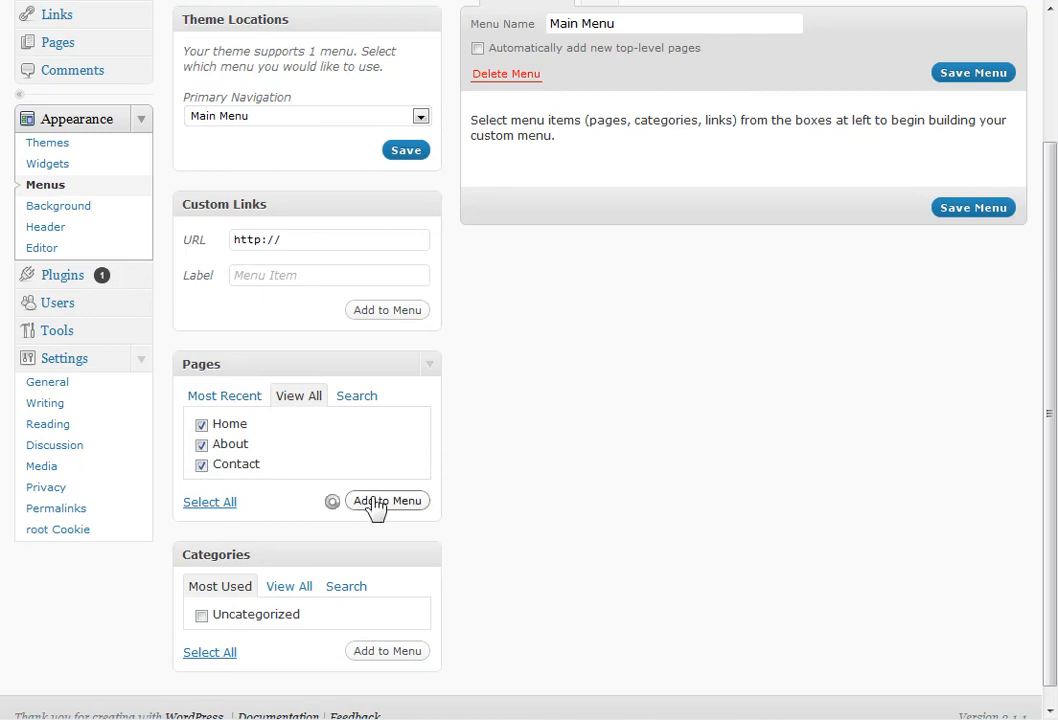
pyautogui.click(387, 500)
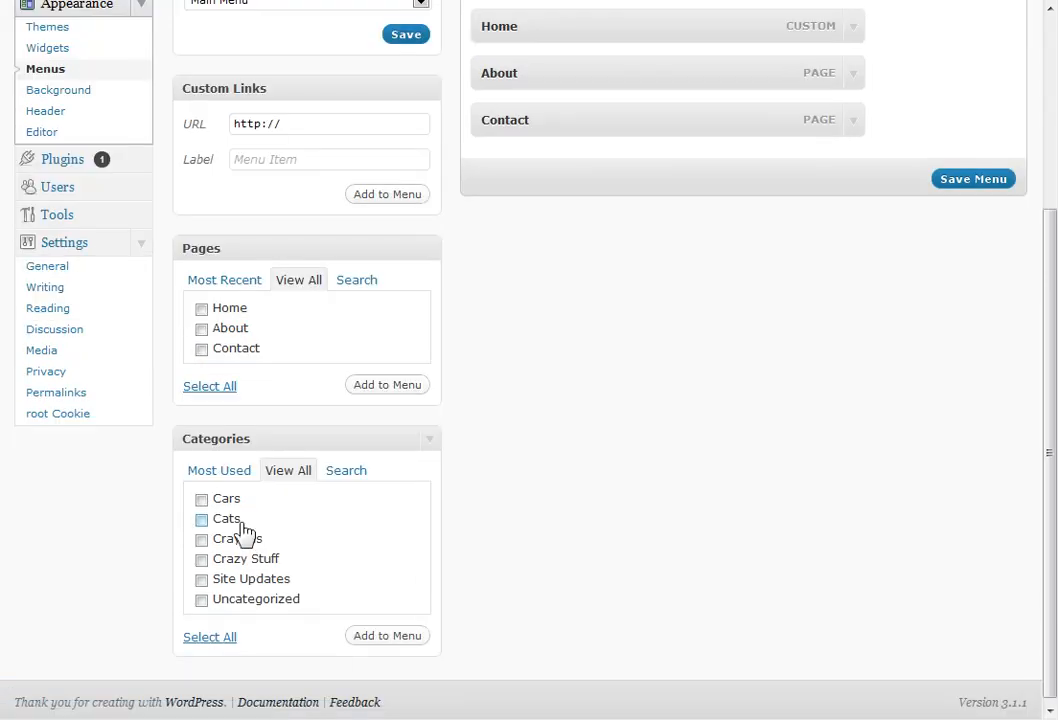
pyautogui.click(201, 498)
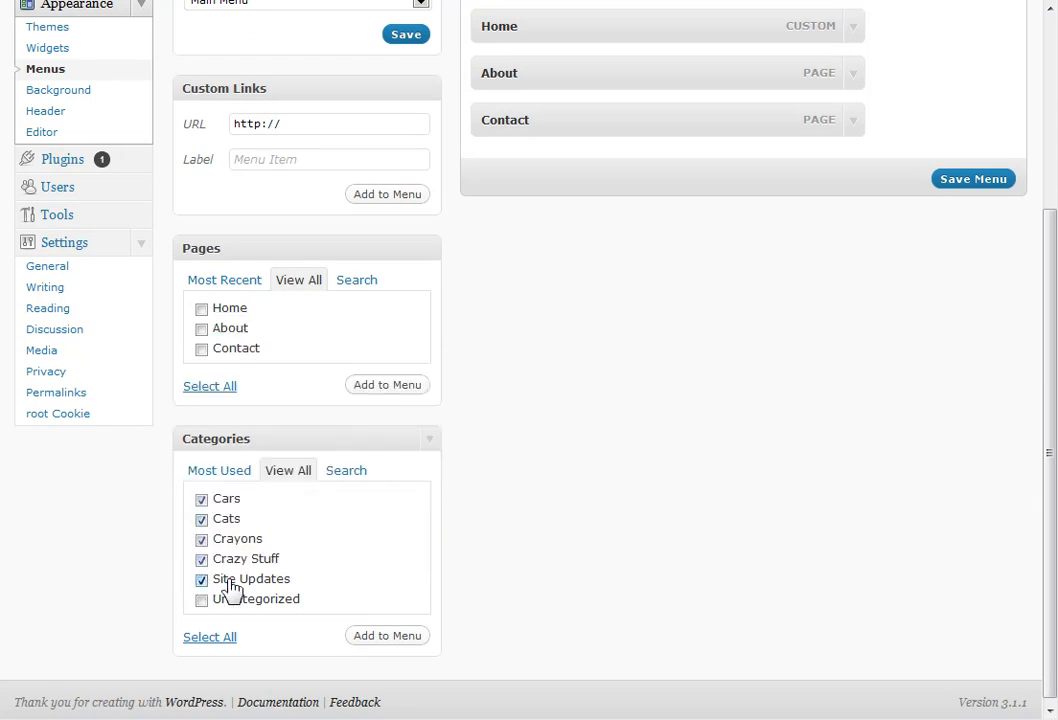
pyautogui.click(387, 635)
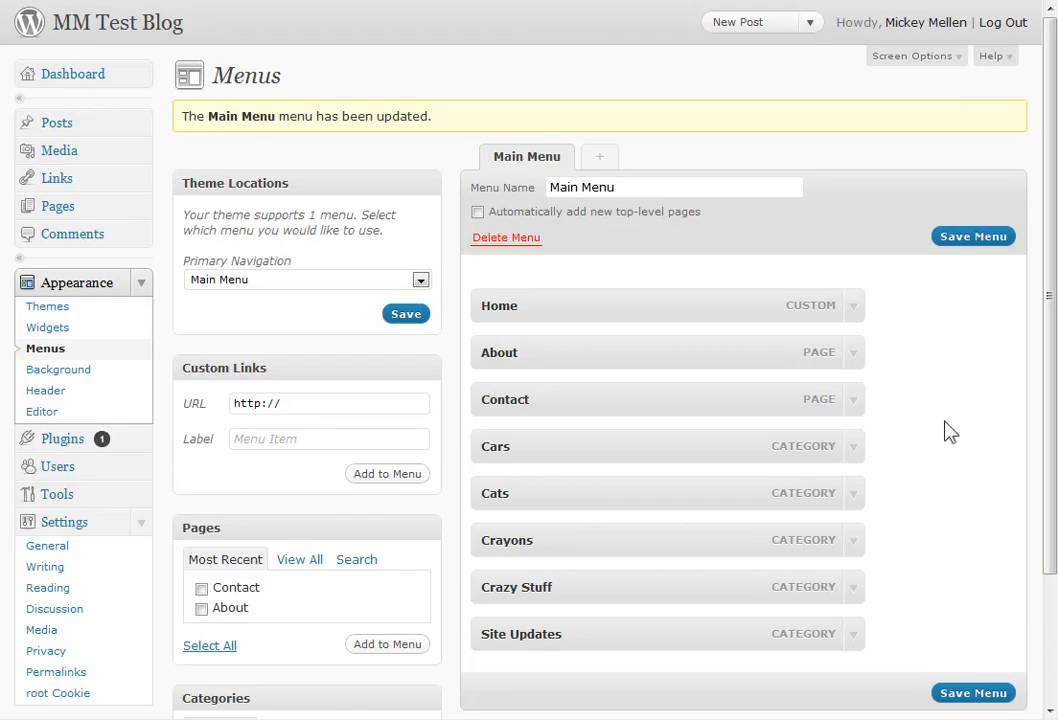
# Step: Indent Cars, Cats and Crayons beneath Crazy Stuff and save the reordered menu
pyautogui.scroll(-3)
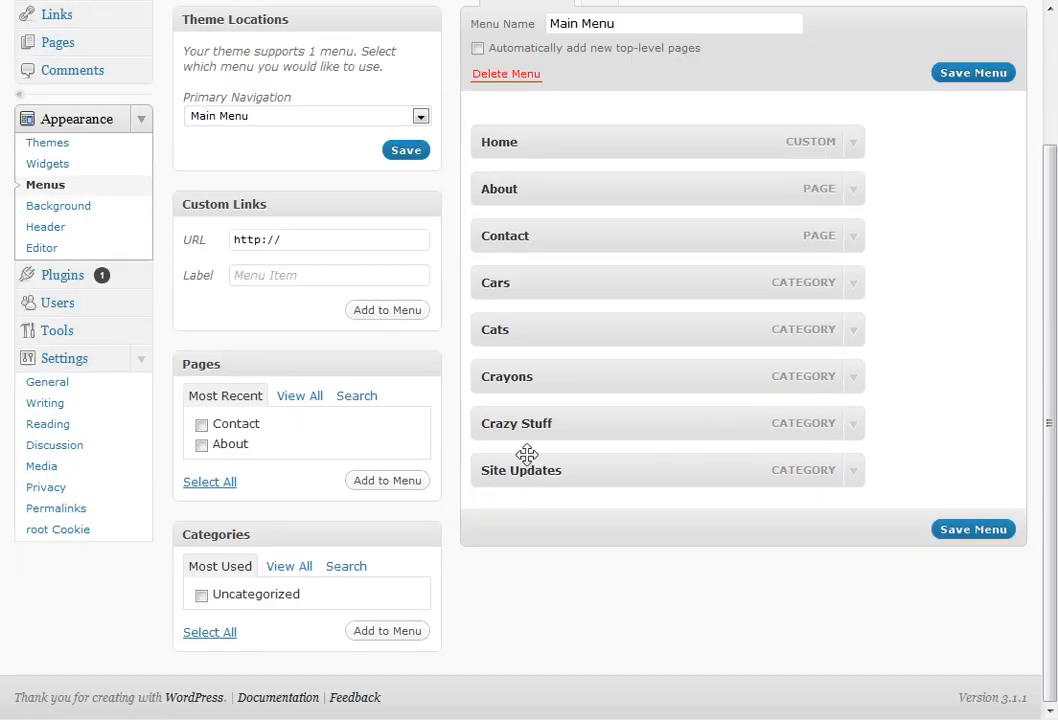
pyautogui.moveTo(516, 423); pyautogui.dragTo(516, 285)
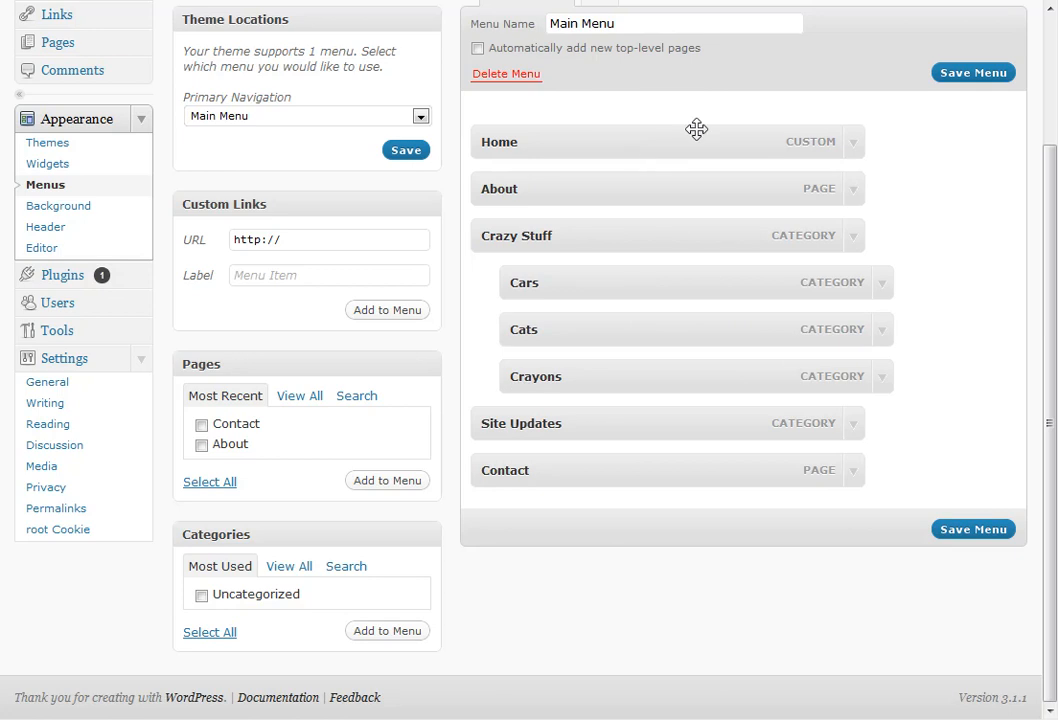
pyautogui.click(972, 529)
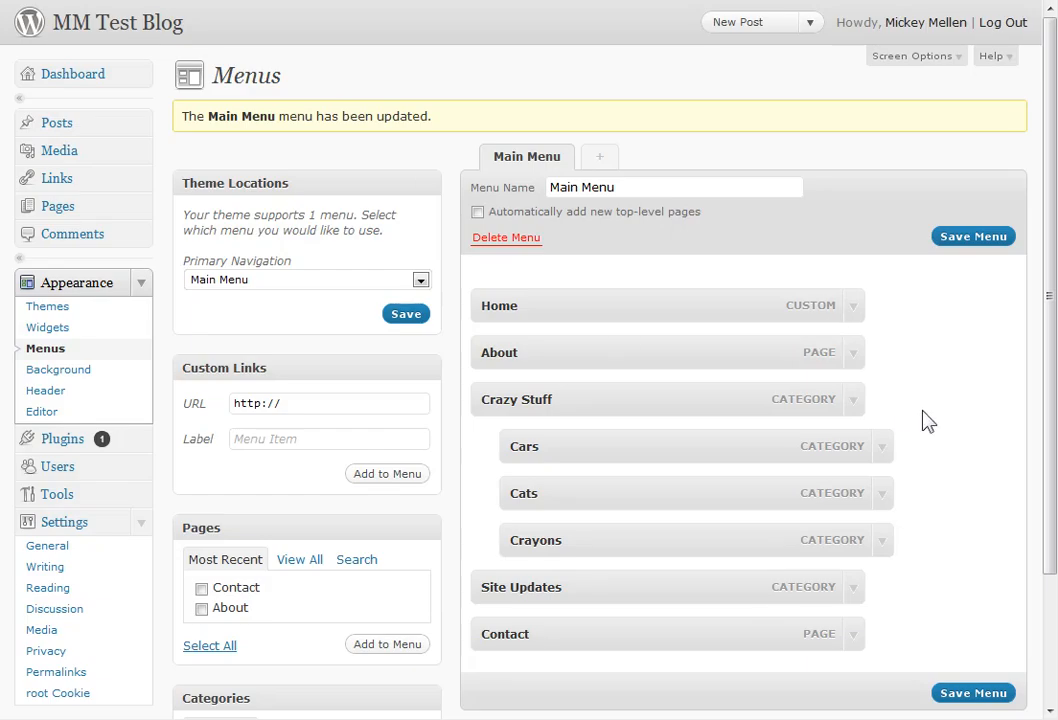
# Step: Add a 'Facebook' custom link with its www URL to Main Menu under Contact
pyautogui.scroll(-3)
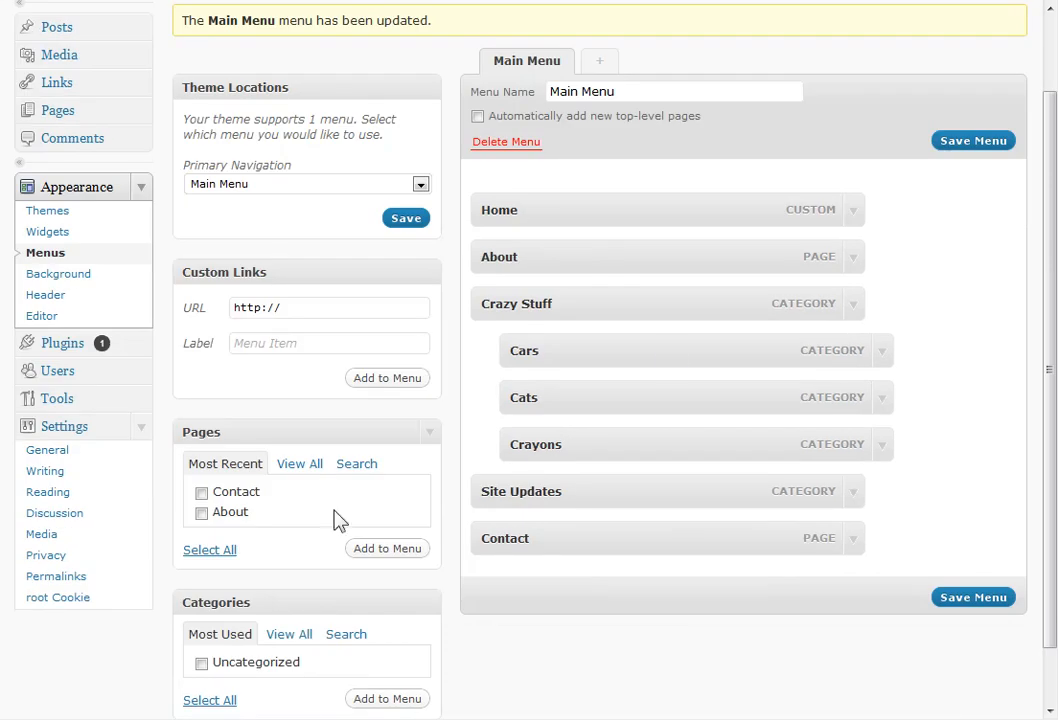
pyautogui.scroll(3)
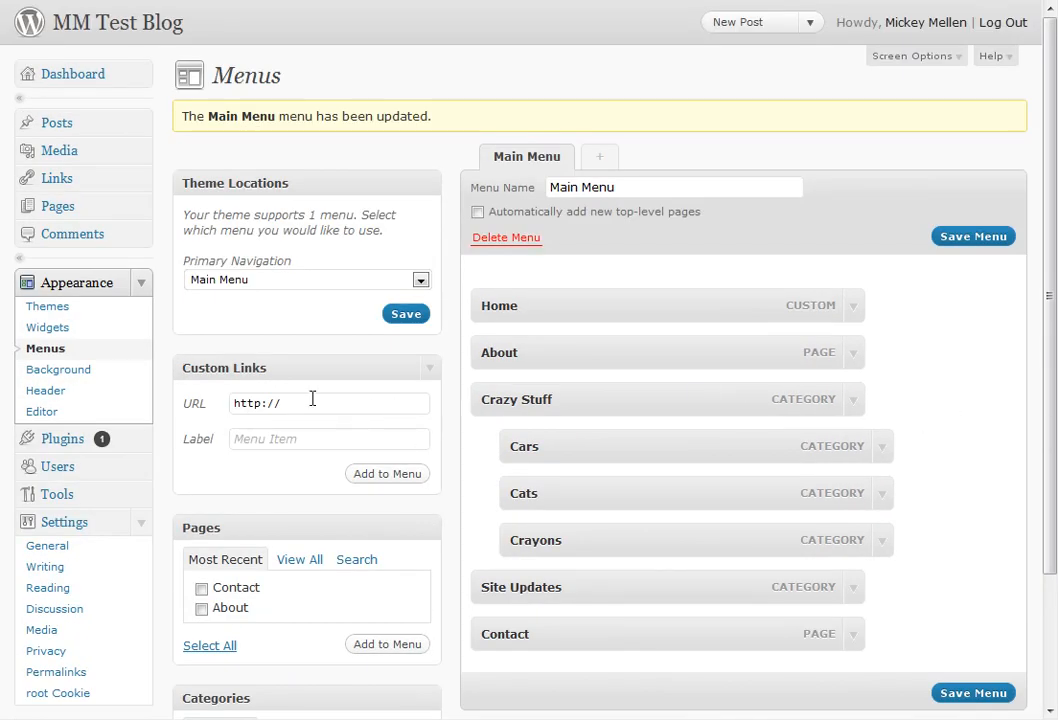
pyautogui.write('www.facebook.com')
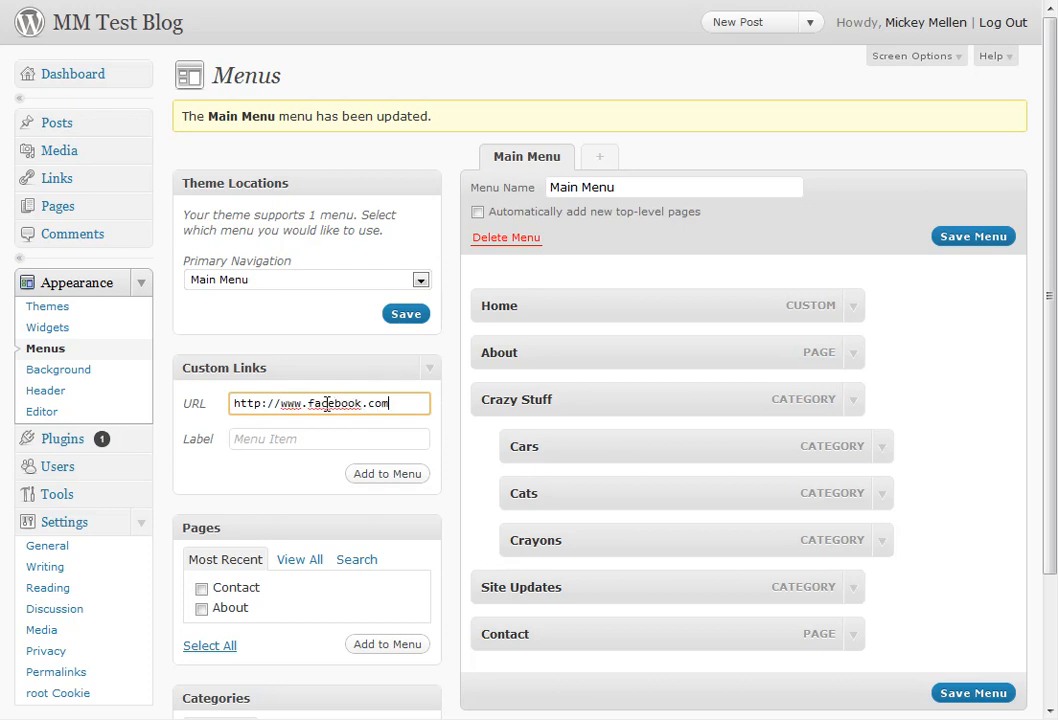
pyautogui.write('Fac')
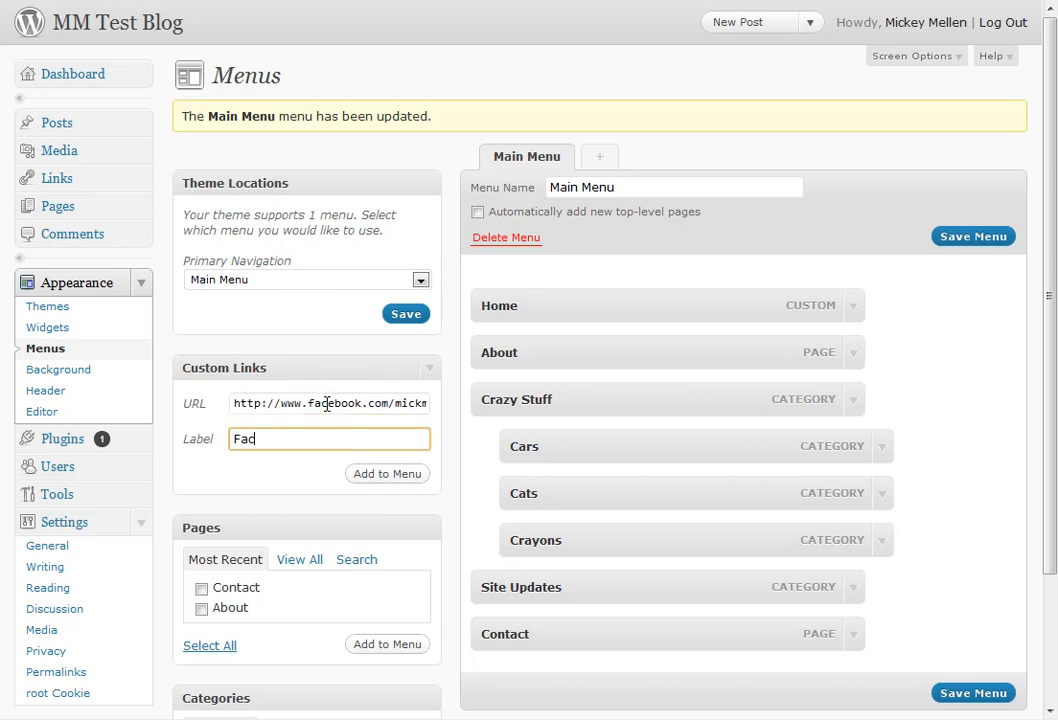
pyautogui.write('ebook')
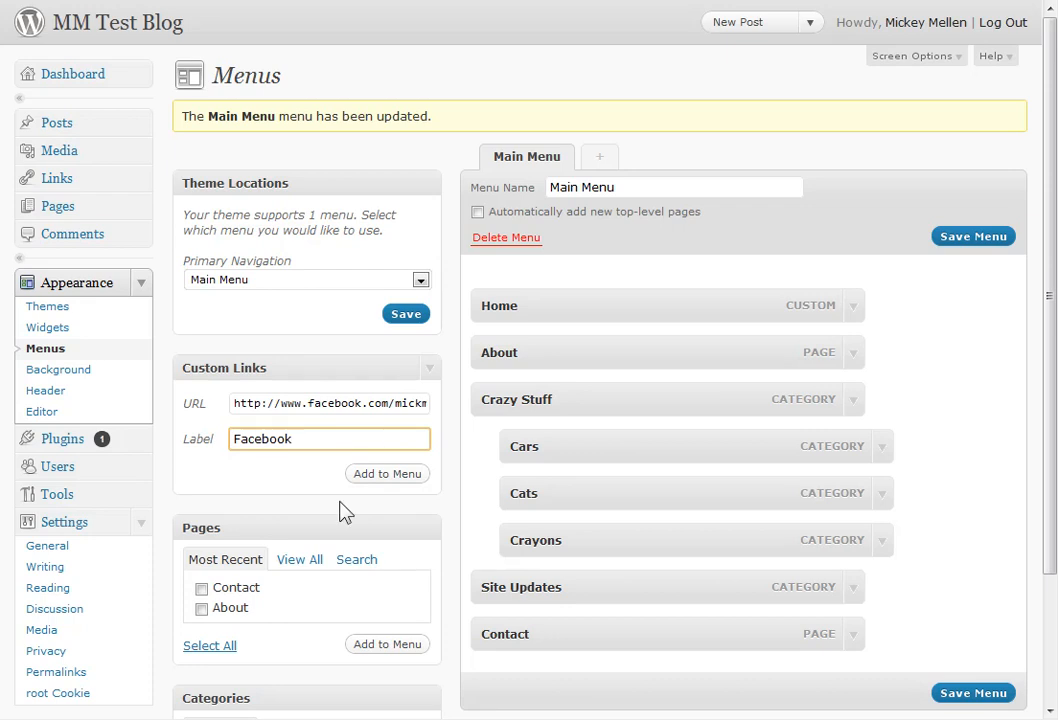
pyautogui.click(387, 473)
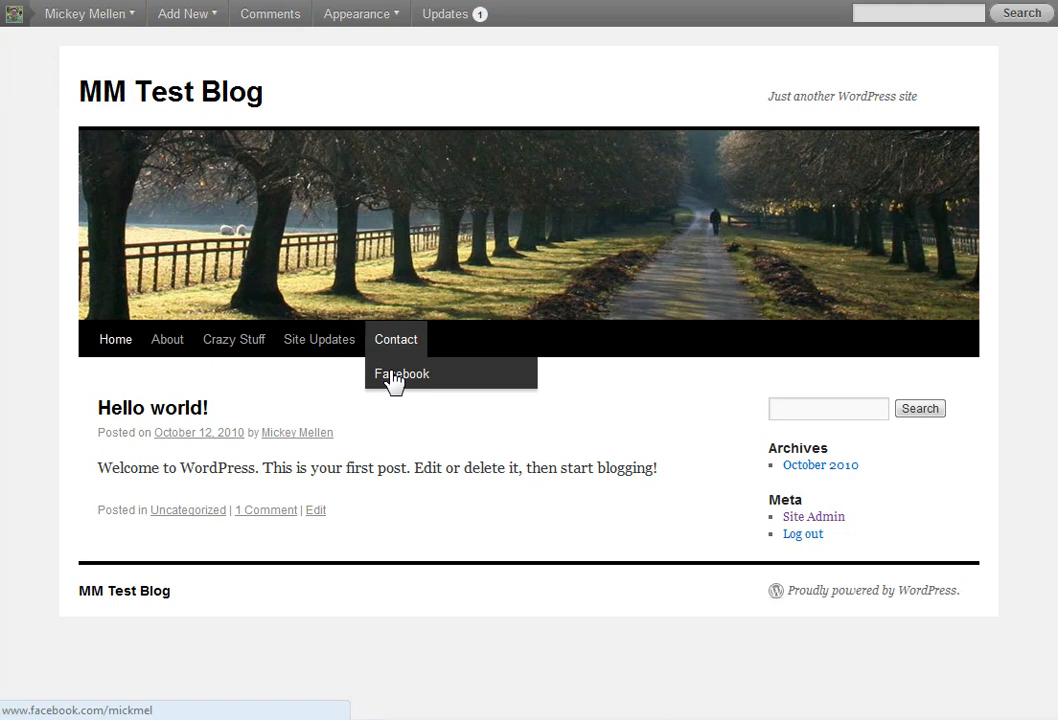
pyautogui.click(400, 373)
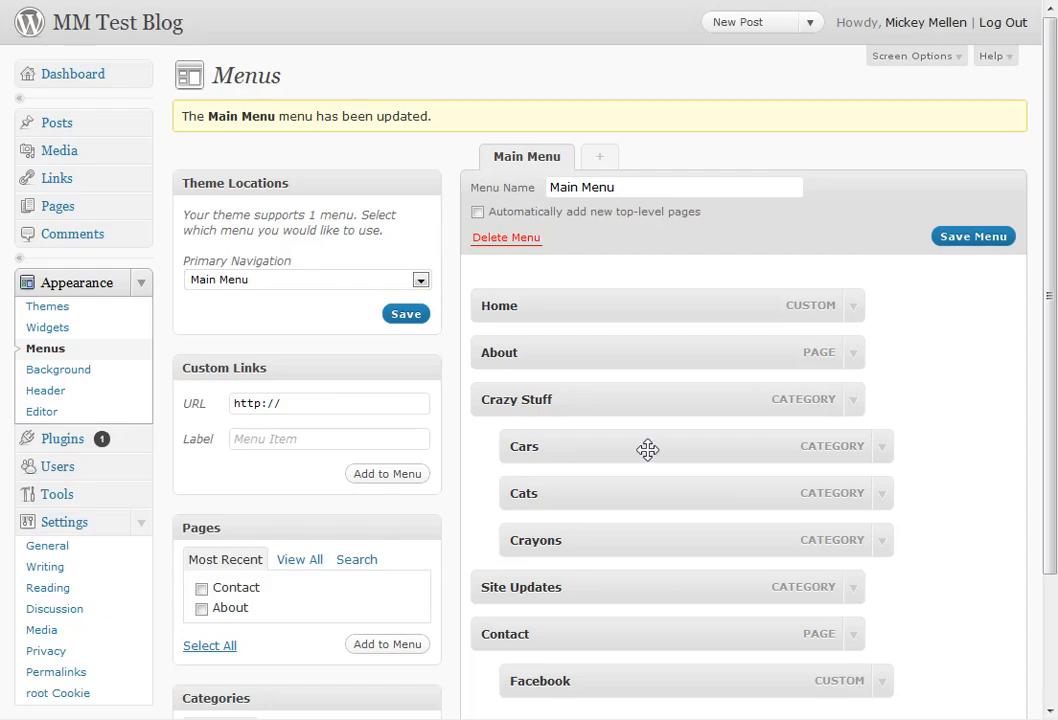
pyautogui.moveTo(447, 504)
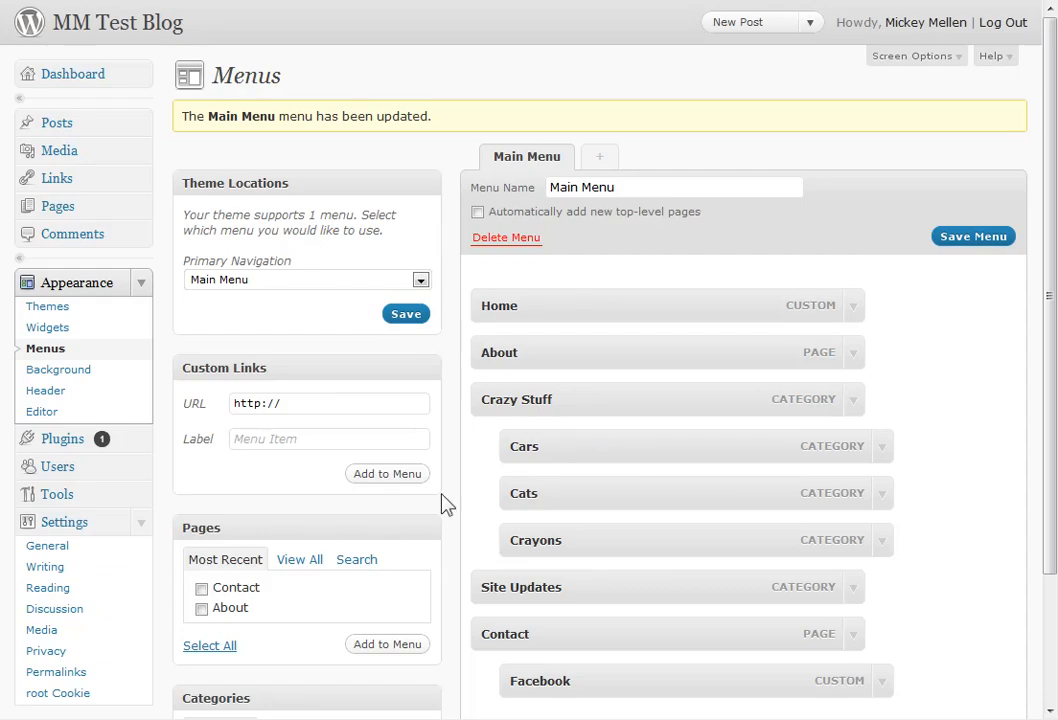
pyautogui.moveTo(453, 510)
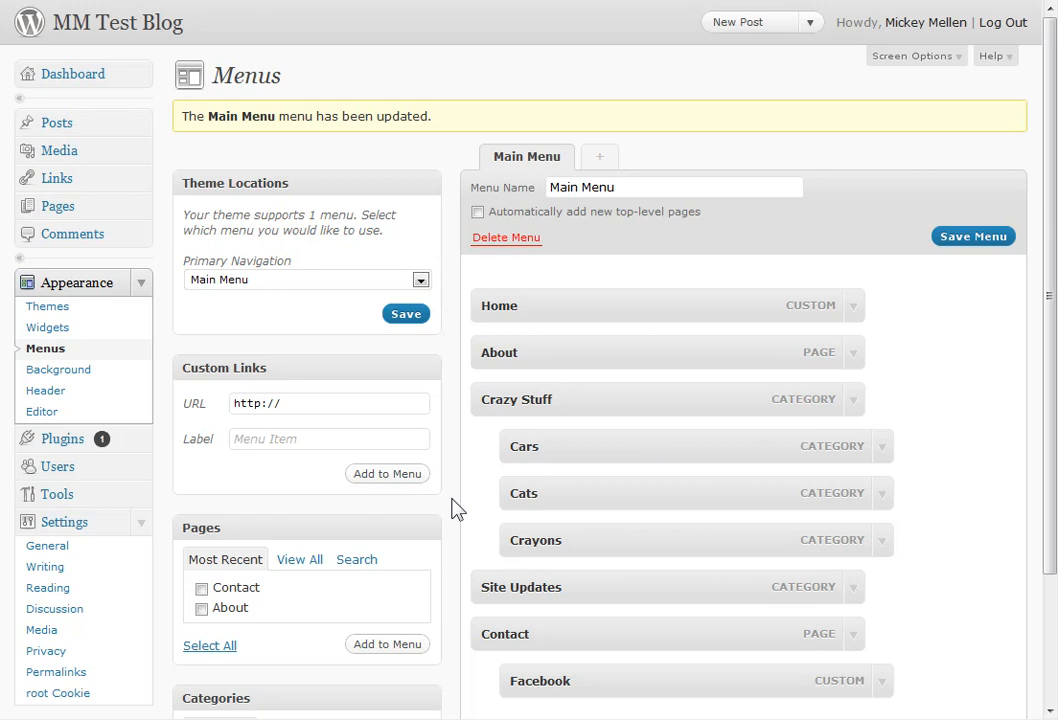
pyautogui.moveTo(45, 348)
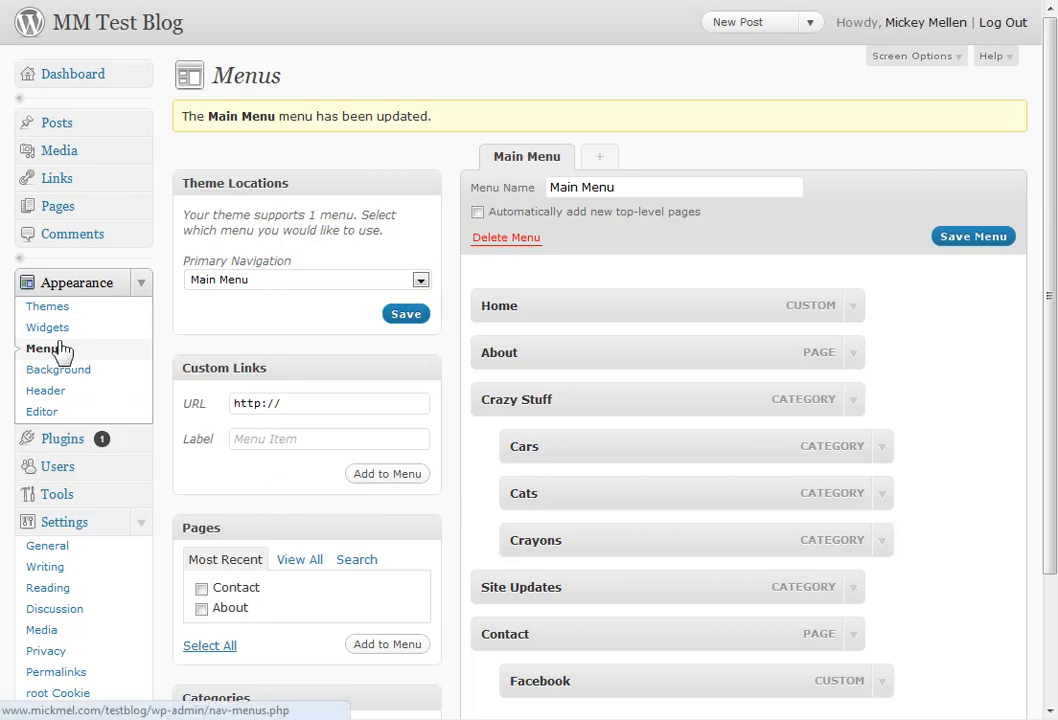
pyautogui.moveTo(281, 228)
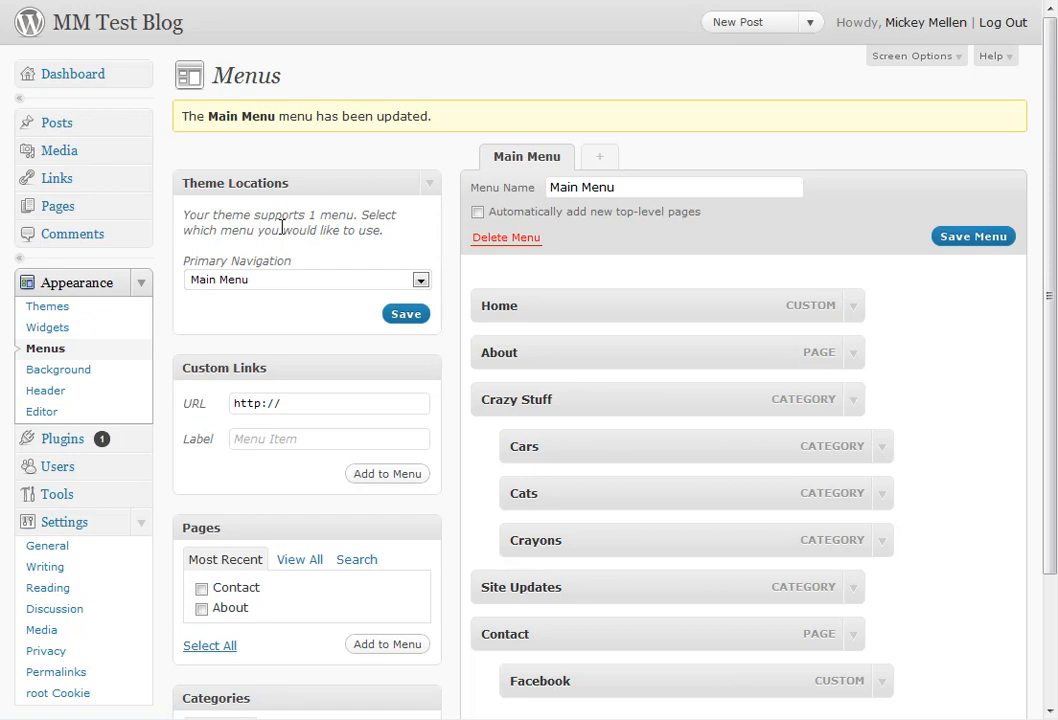
pyautogui.moveTo(946, 472)
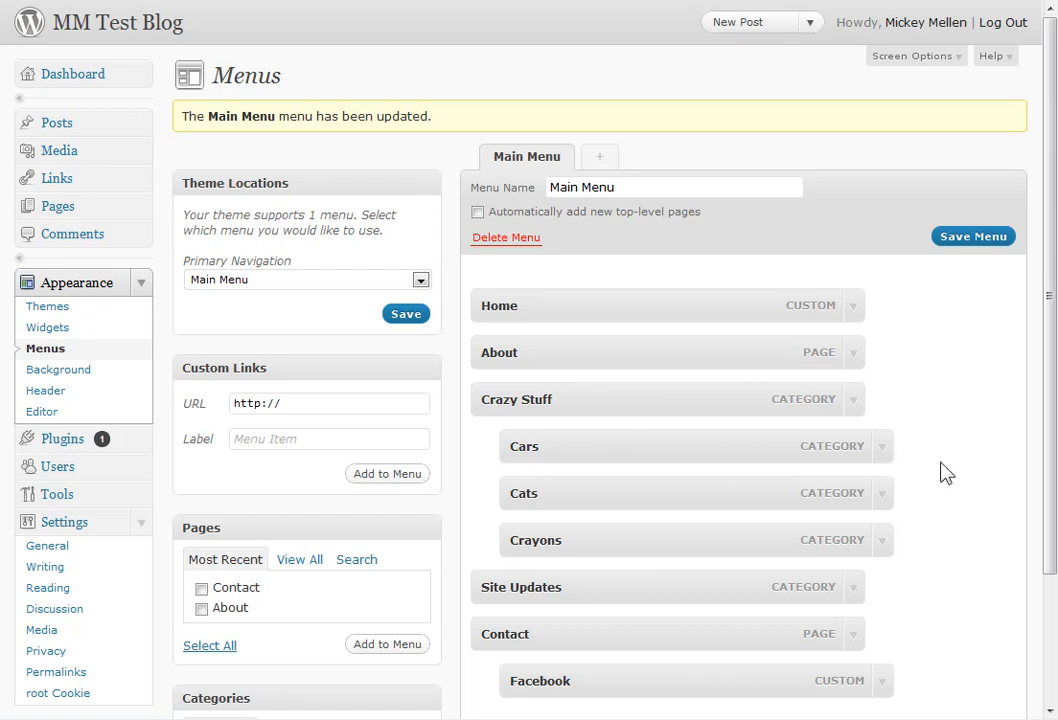
pyautogui.scroll(-3)
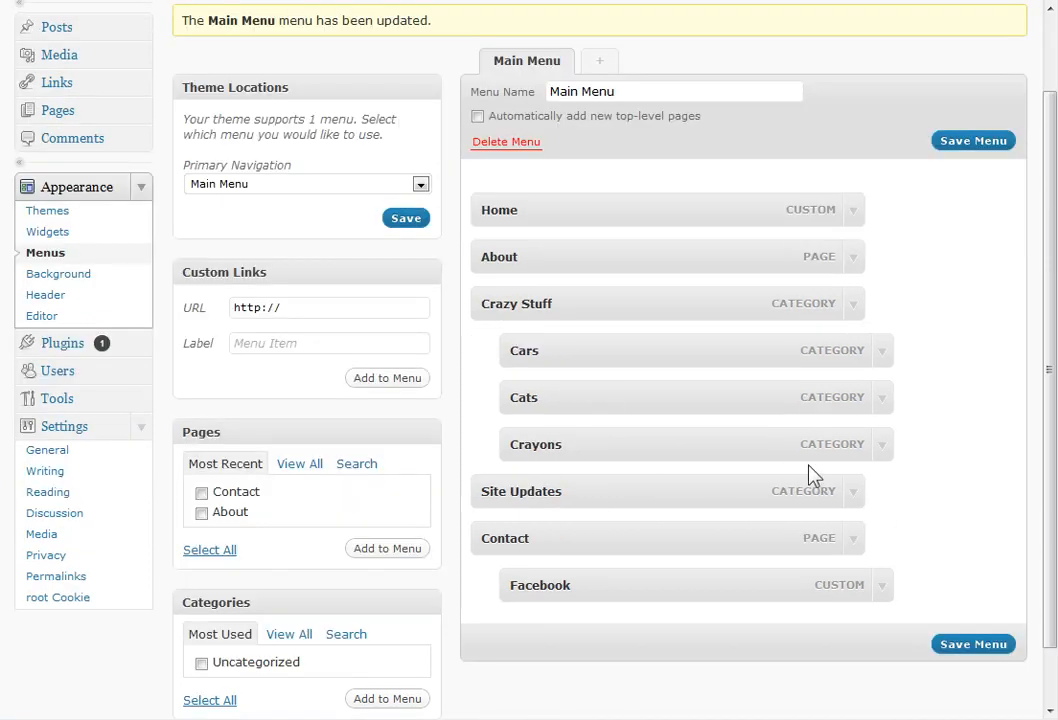